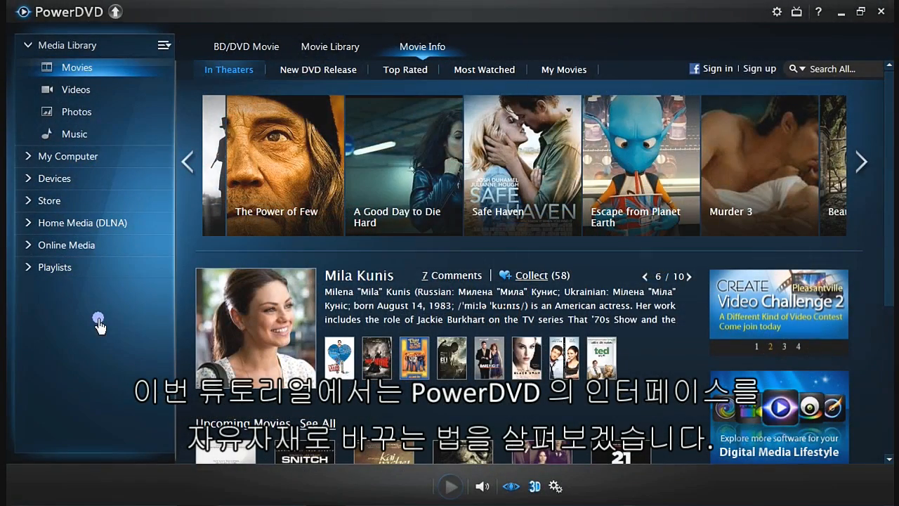
# Reach the UI Customization page of Settings from the playback bar's gear menu.
pyautogui.click(689, 275)
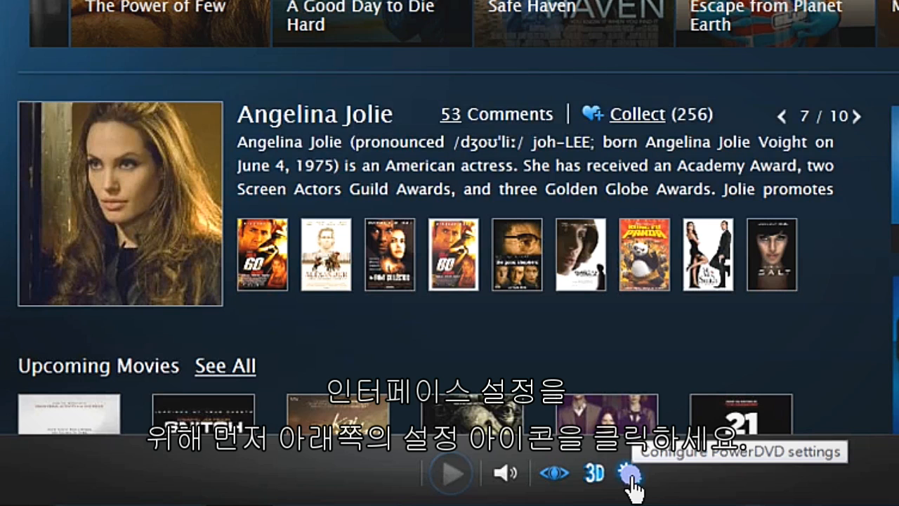
pyautogui.click(629, 472)
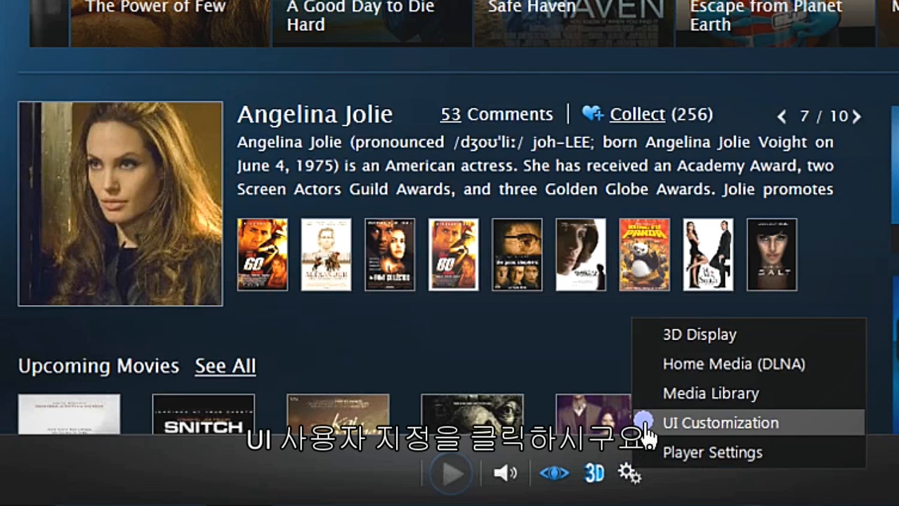
pyautogui.click(719, 421)
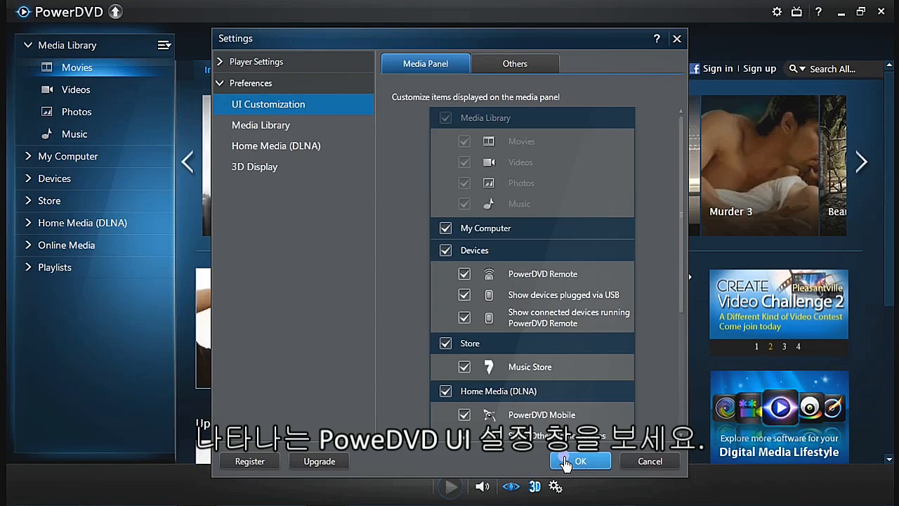
pyautogui.moveTo(535, 460)
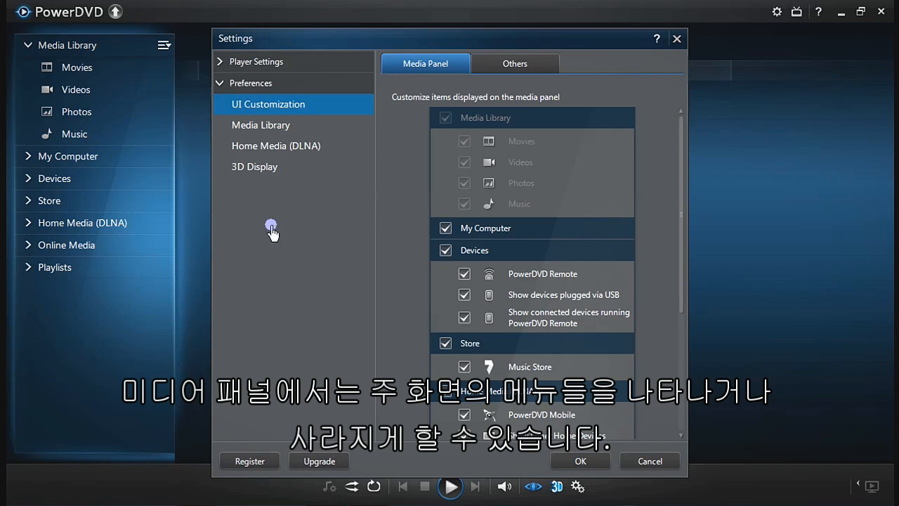
pyautogui.moveTo(28, 49)
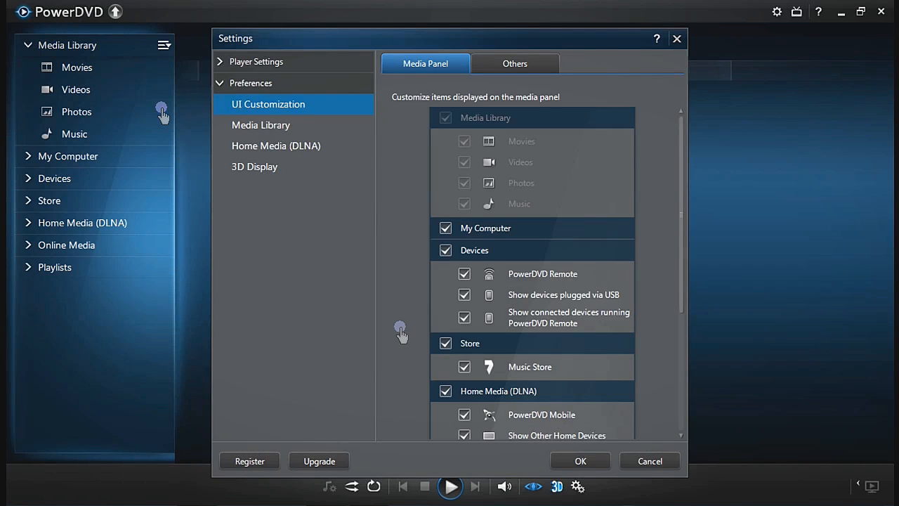
# Uncheck Home Media (DLNA) and Flickr so they leave the media panel.
pyautogui.scroll(-3)
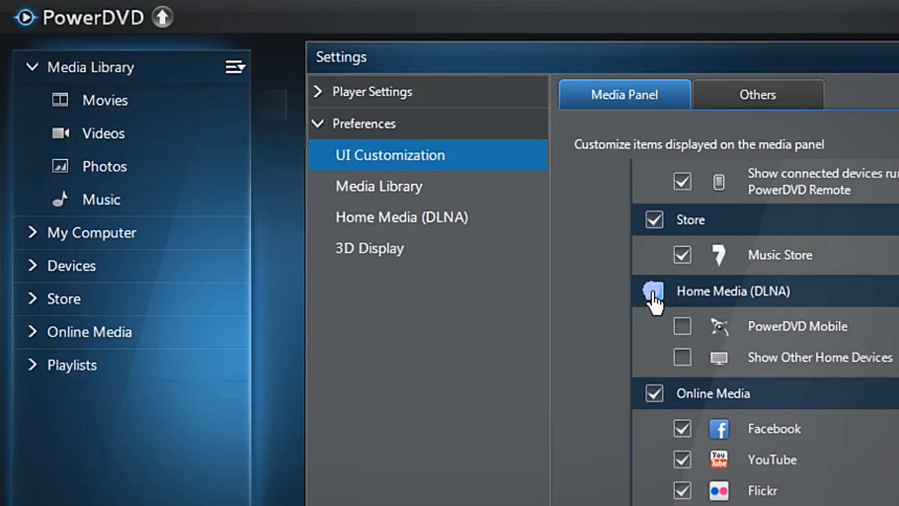
pyautogui.click(653, 291)
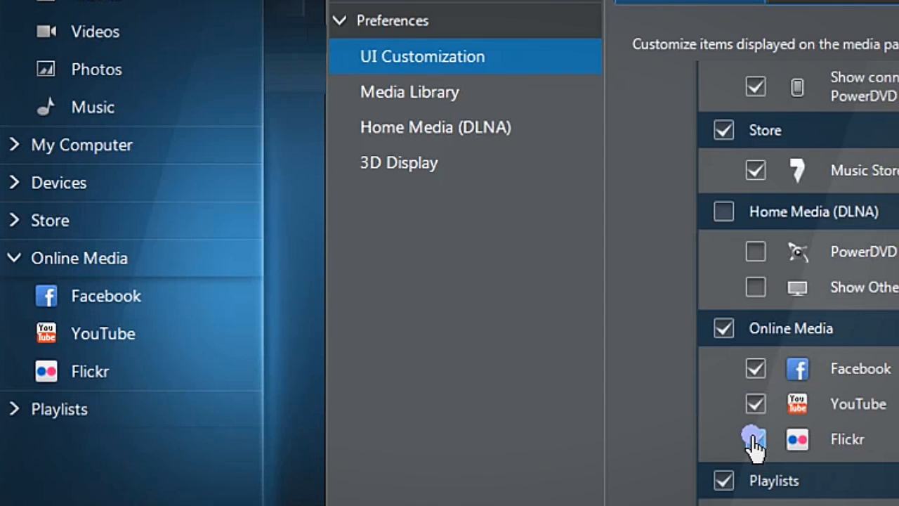
pyautogui.click(756, 438)
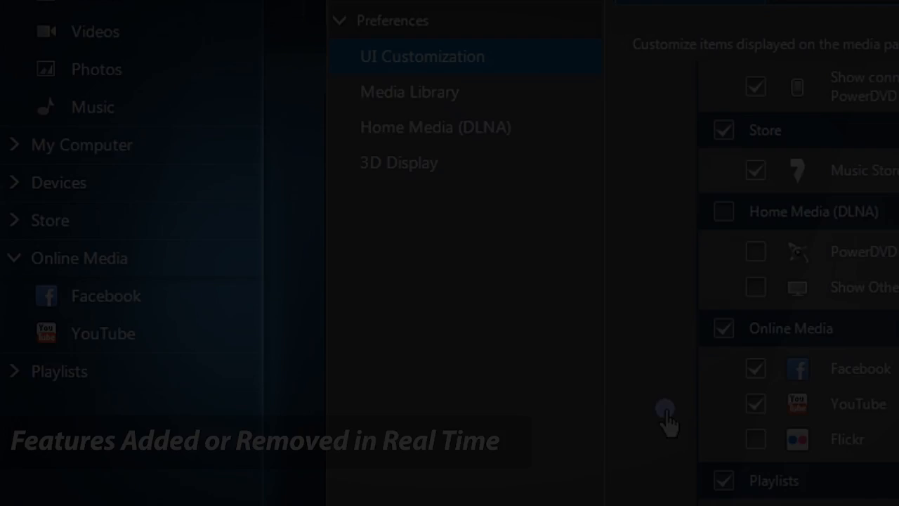
# On the Others page, toggle Switch to Cinema mode and the Movie Library tab.
pyautogui.click(514, 63)
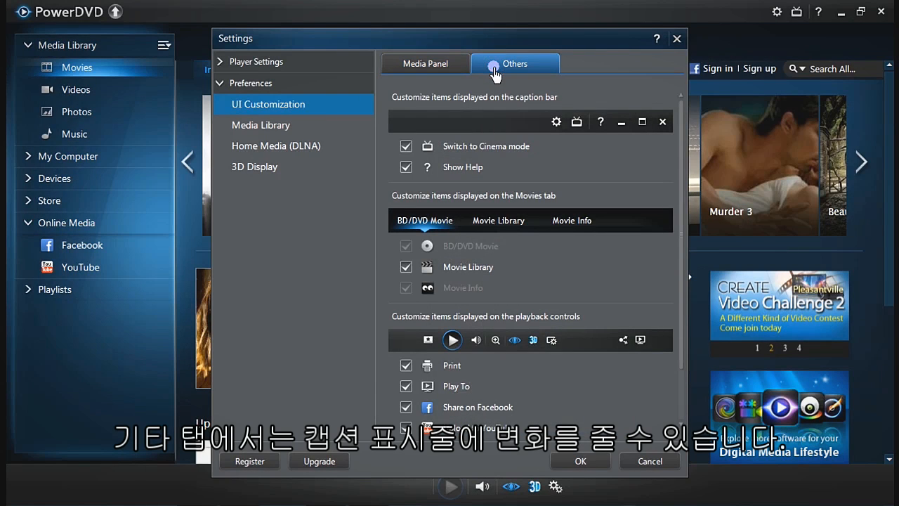
pyautogui.moveTo(601, 134)
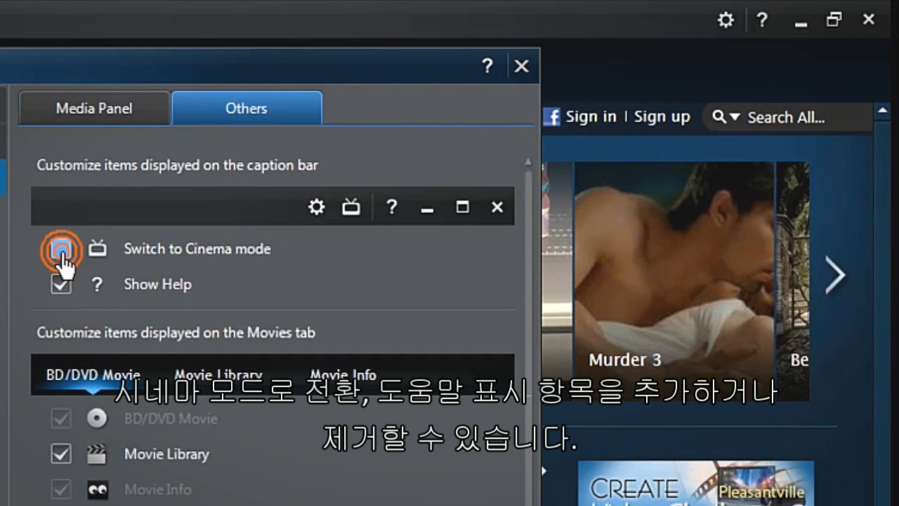
pyautogui.click(62, 247)
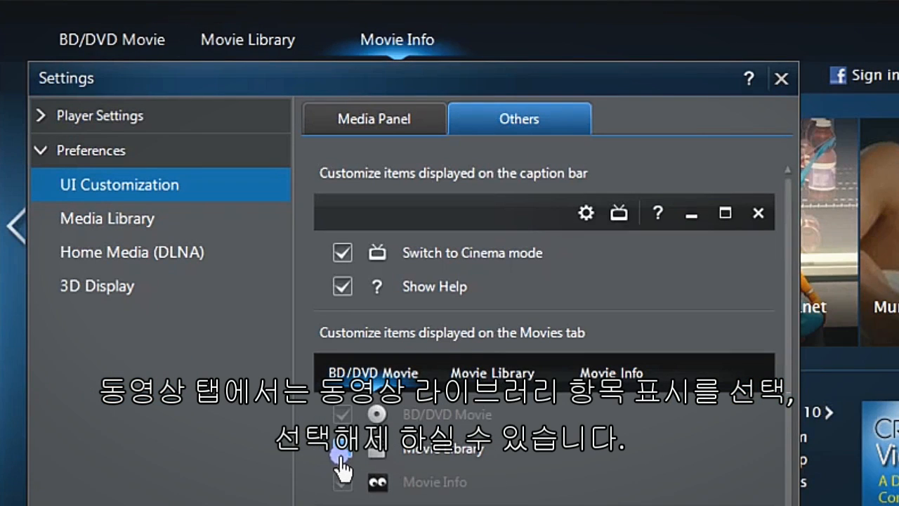
pyautogui.click(342, 448)
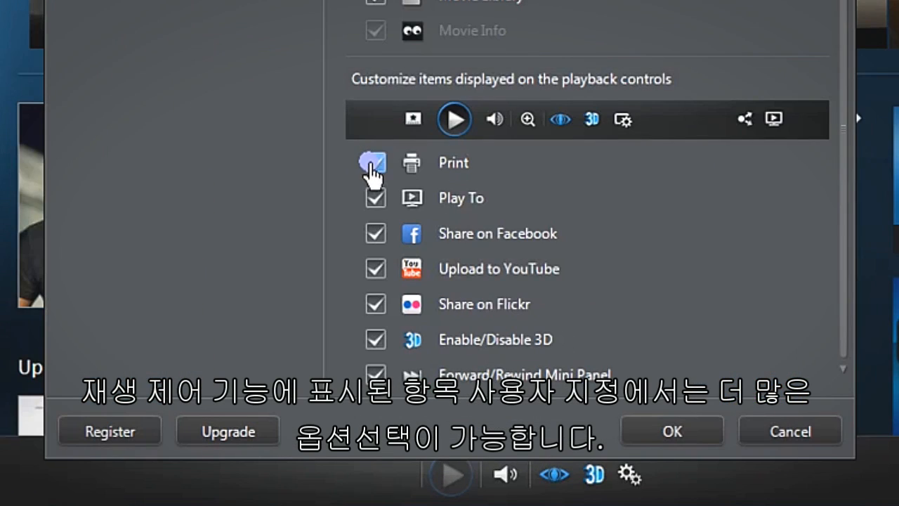
pyautogui.click(375, 163)
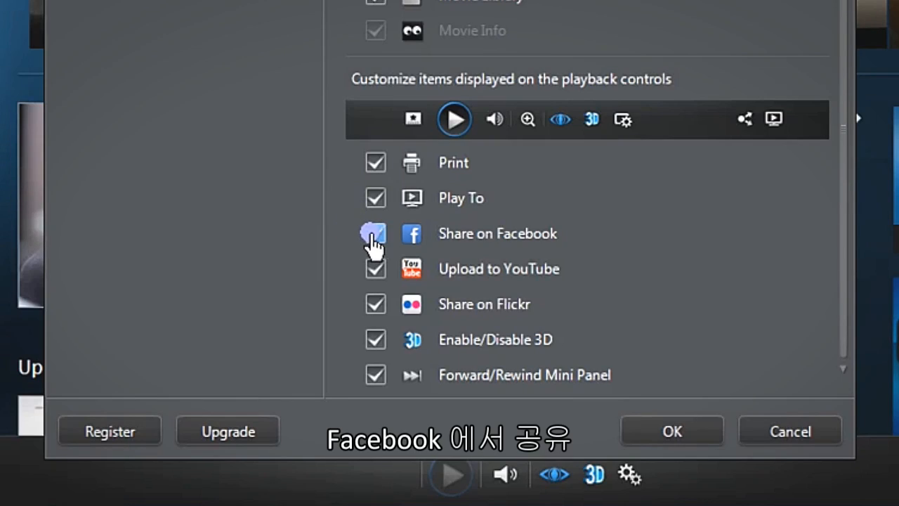
pyautogui.moveTo(373, 270)
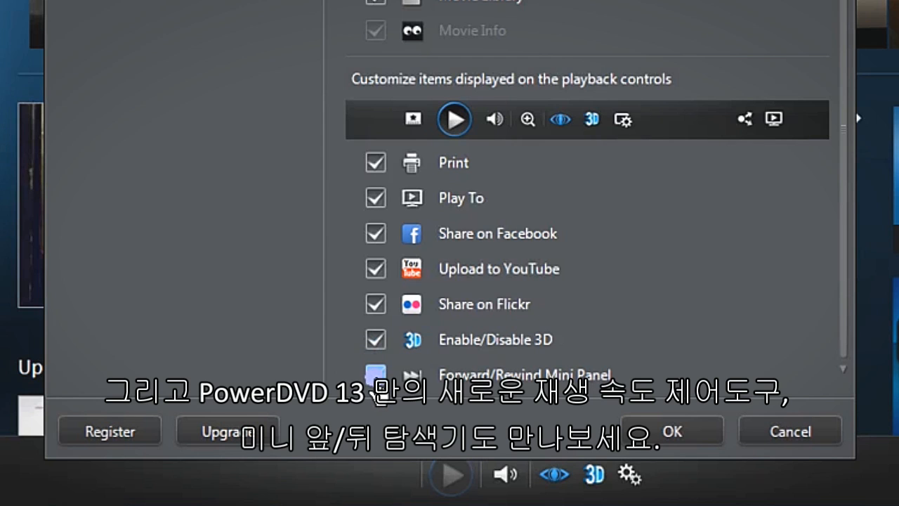
pyautogui.click(672, 430)
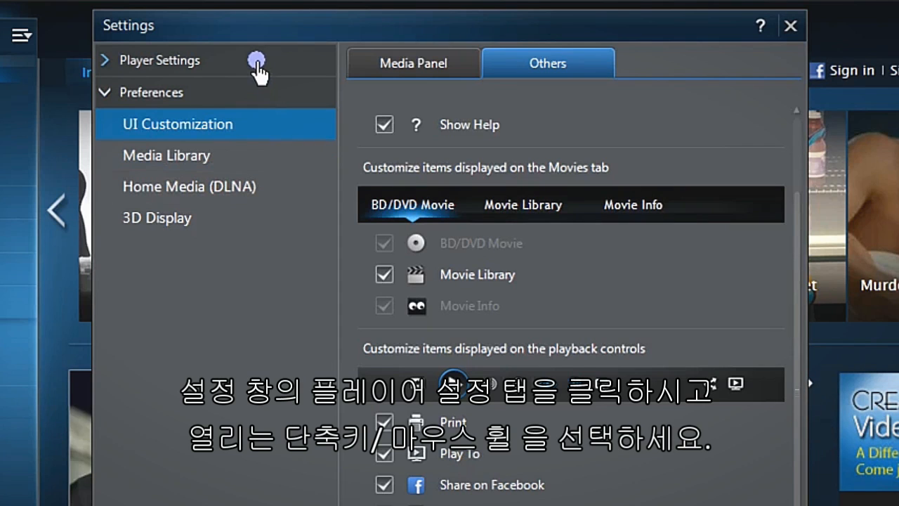
# Under Player Settings, reach Hotkeys/Mouse Wheel and choose a Ctrl + Right/Left skip interval.
pyautogui.click(161, 59)
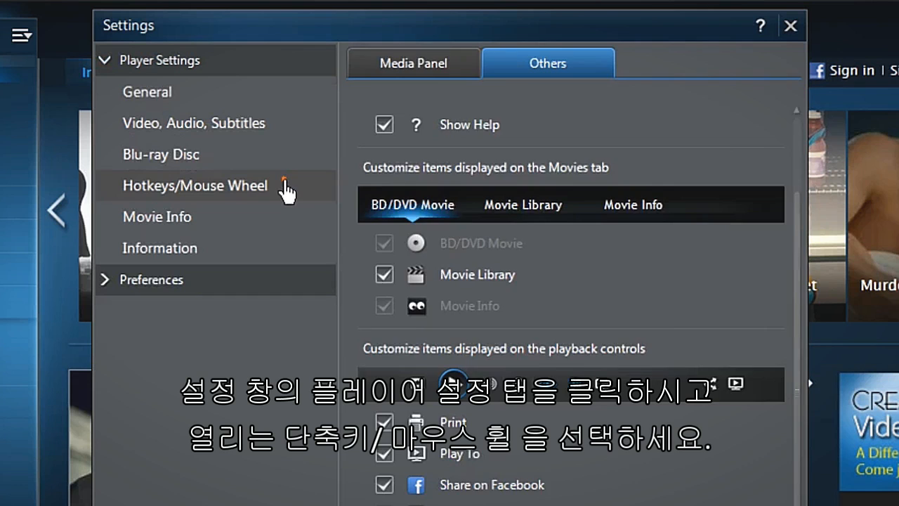
pyautogui.click(194, 186)
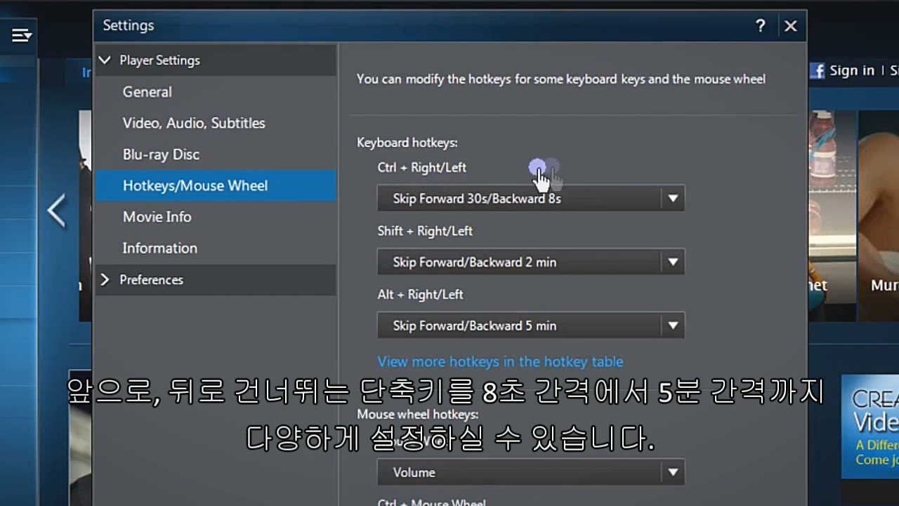
pyautogui.click(672, 197)
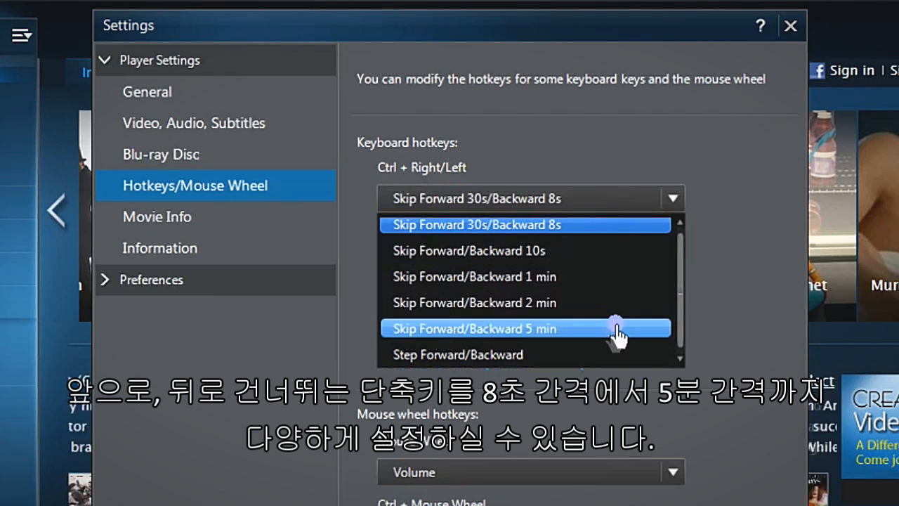
pyautogui.moveTo(607, 250)
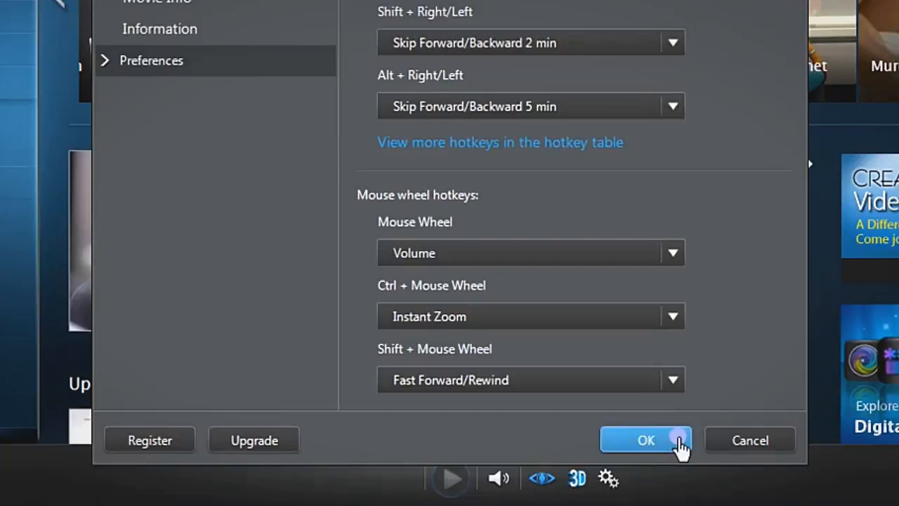
pyautogui.click(646, 440)
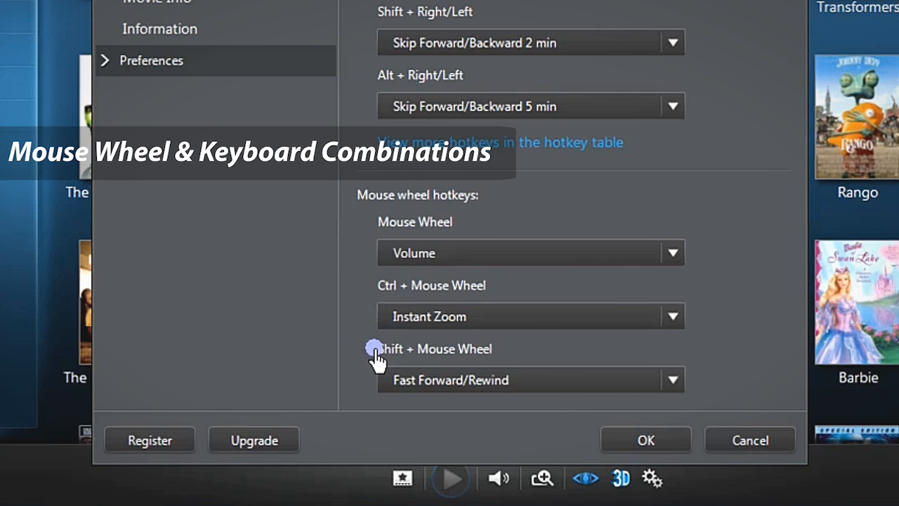
# Assign Skip Forward 30s/Backward 8s to the mouse wheel and Volume to Ctrl + wheel.
pyautogui.click(531, 253)
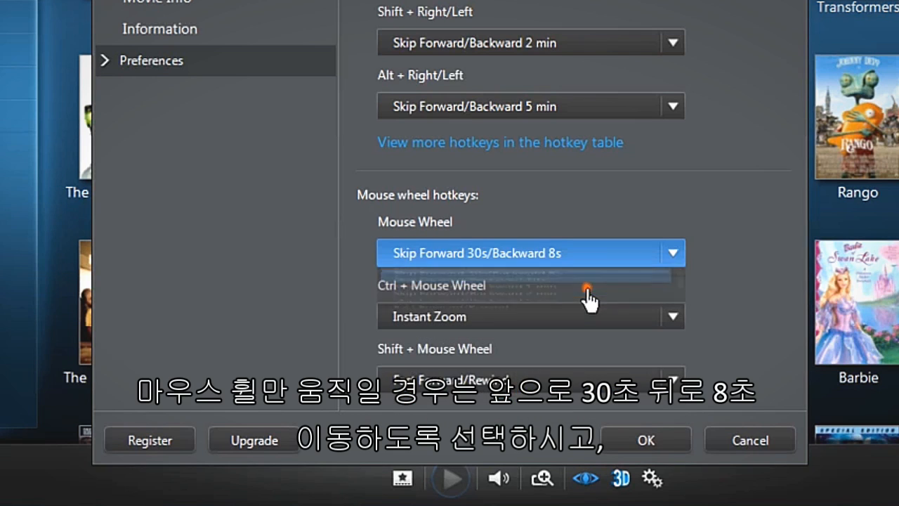
pyautogui.click(531, 316)
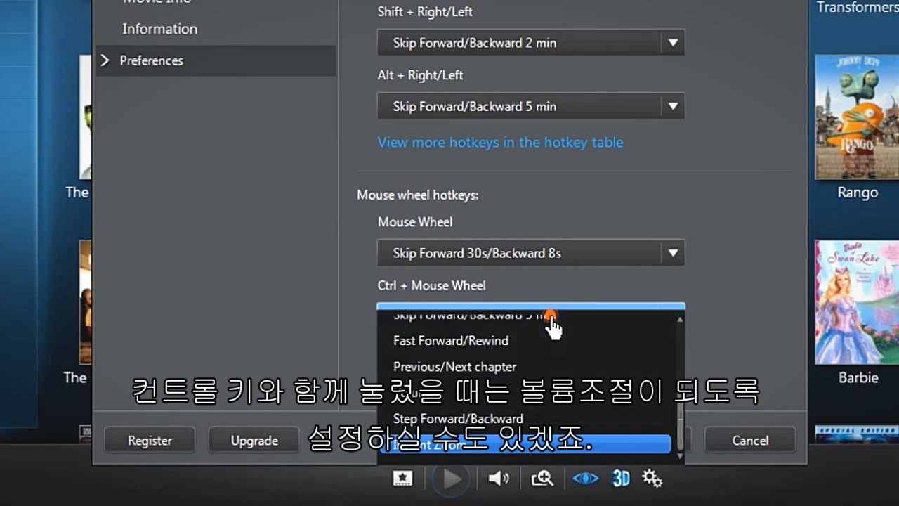
pyautogui.click(477, 316)
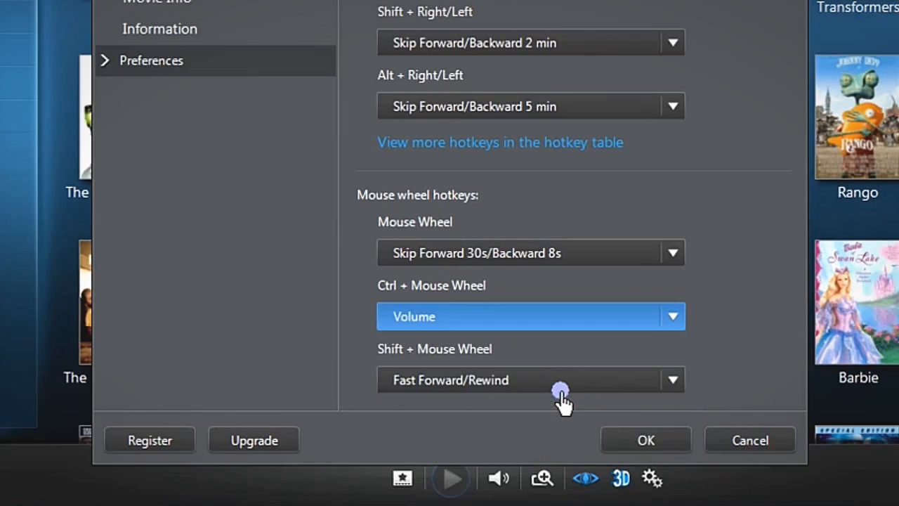